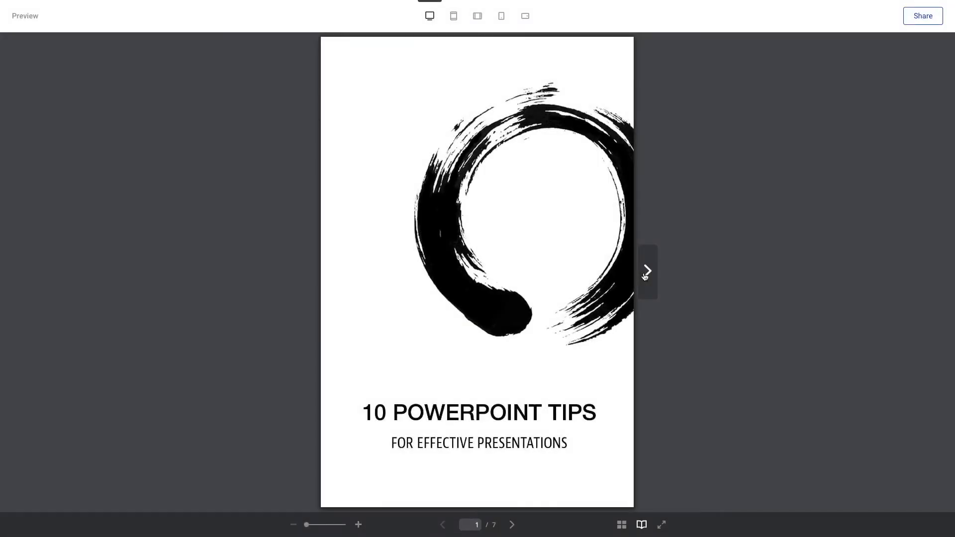
# Flip the 10 PowerPoint Tips flipbook from its cover to the pages 1–2 spread.
pyautogui.click(647, 270)
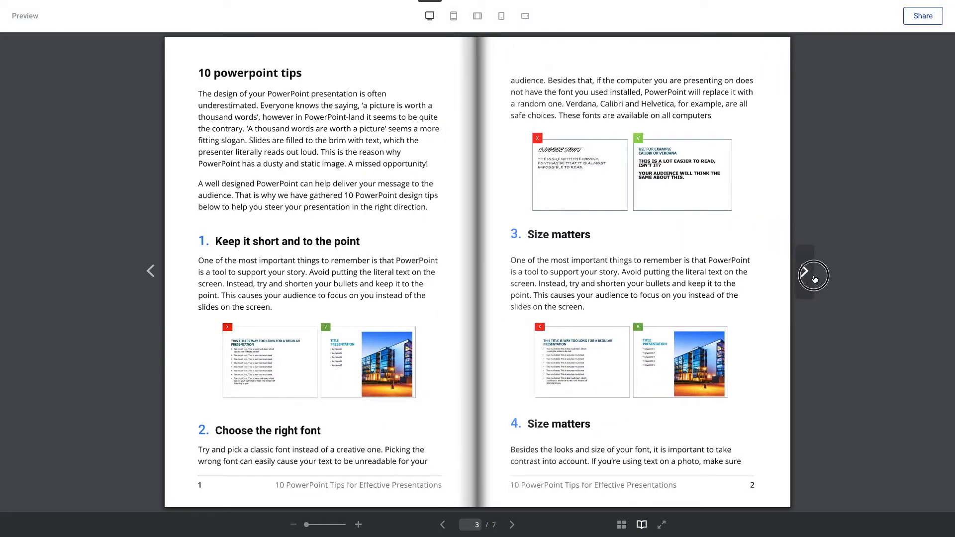
pyautogui.click(814, 274)
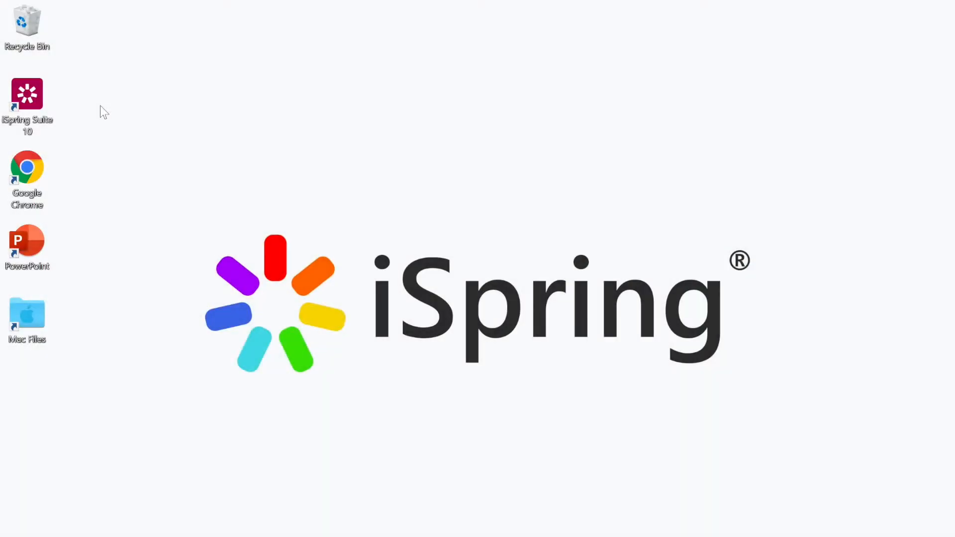
# Launch iSpring Suite and load the 10-powerpoint-tips PDF as a new book in iSpring Flip.
pyautogui.click(27, 94)
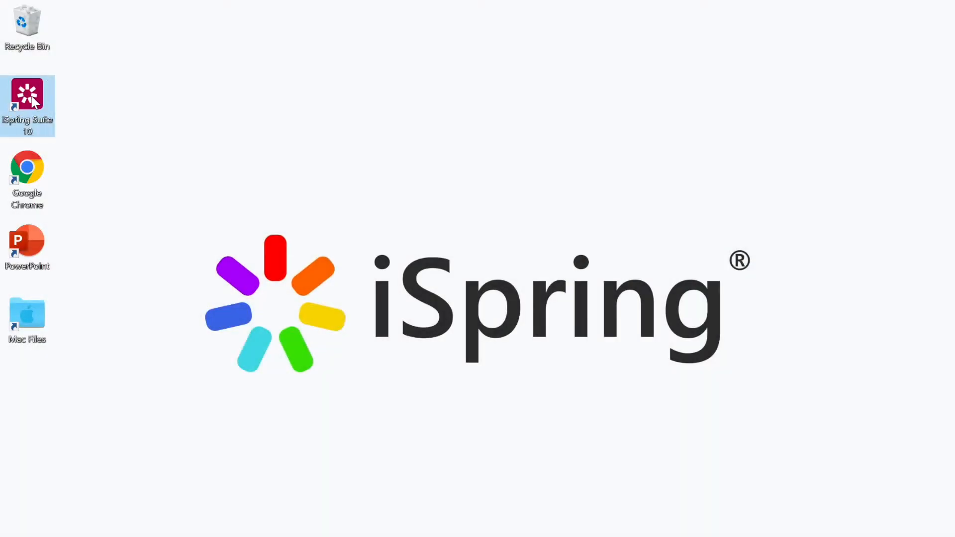
pyautogui.doubleClick(27, 103)
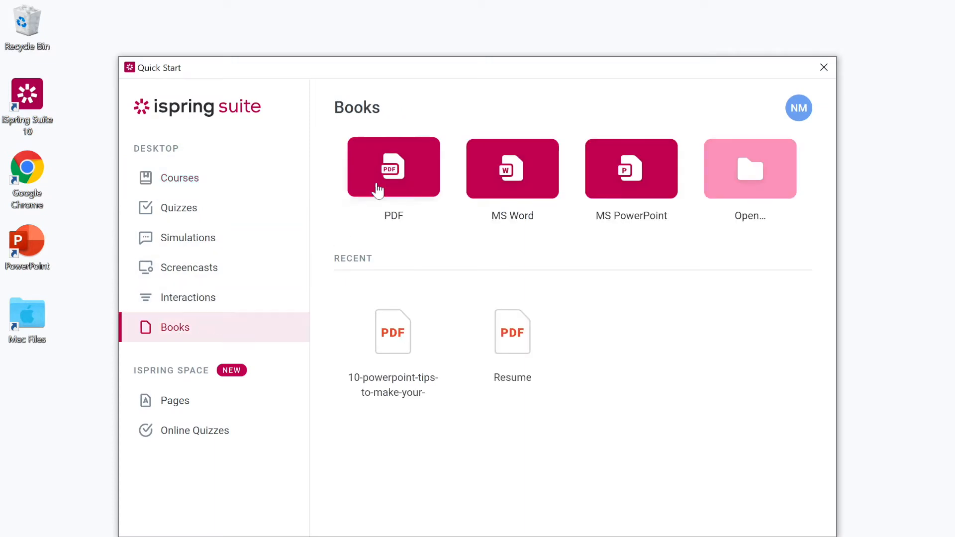
pyautogui.moveTo(631, 167)
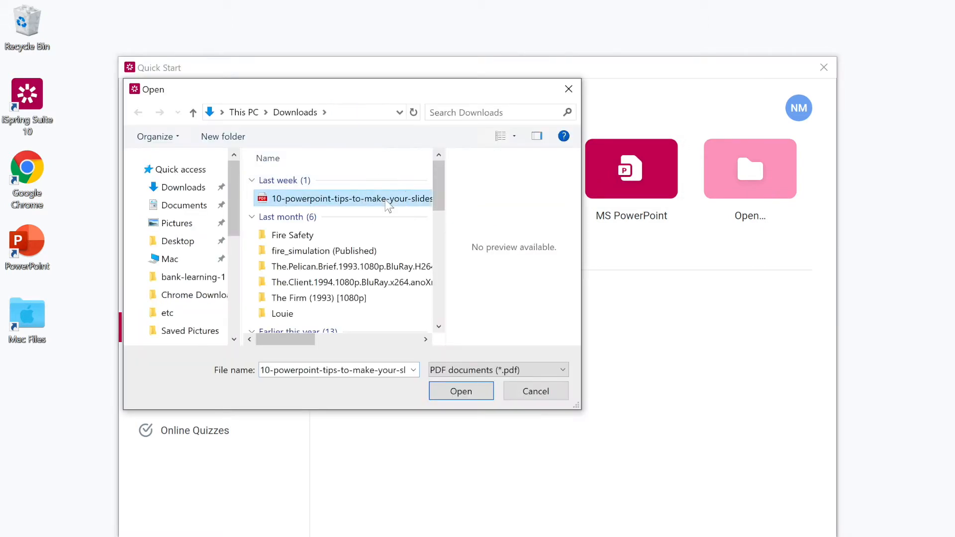
pyautogui.click(460, 391)
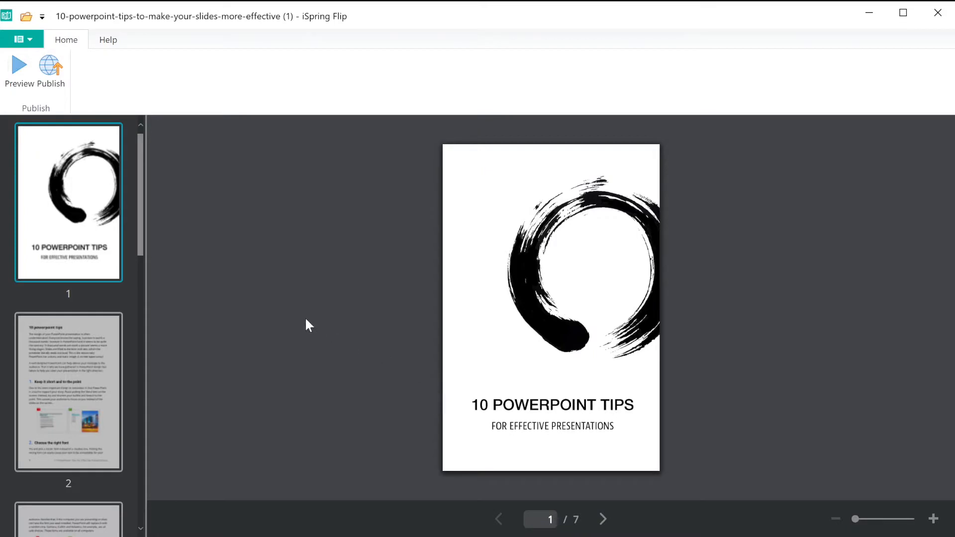
pyautogui.scroll(-3)
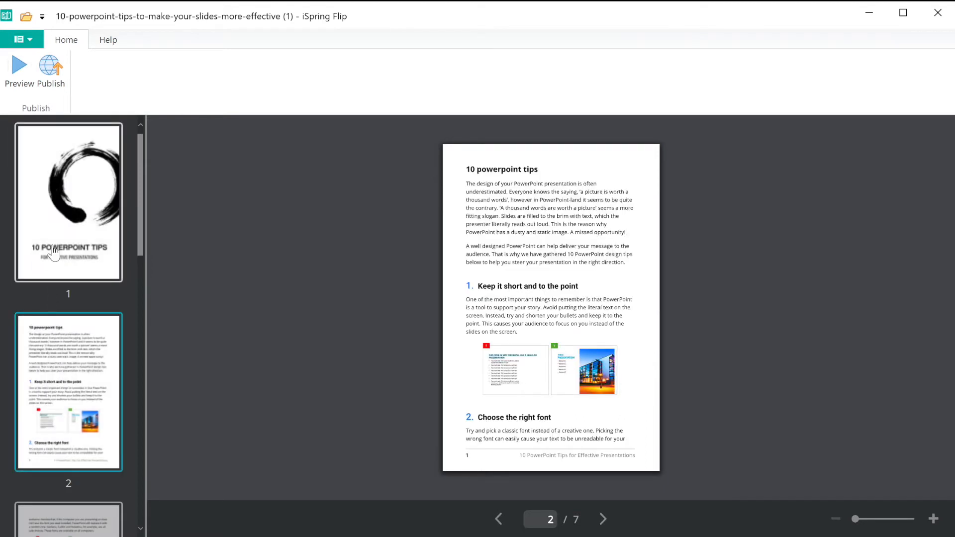
pyautogui.click(69, 202)
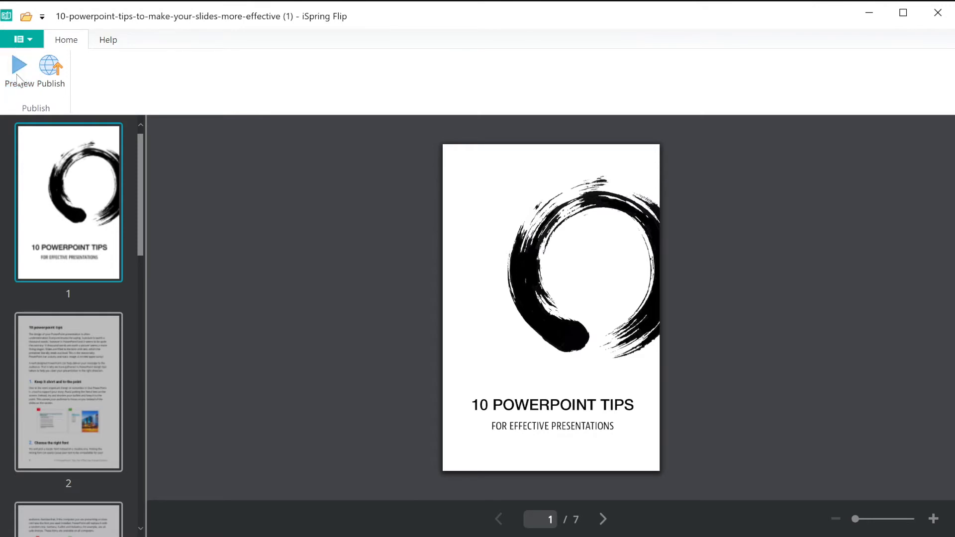
pyautogui.click(18, 71)
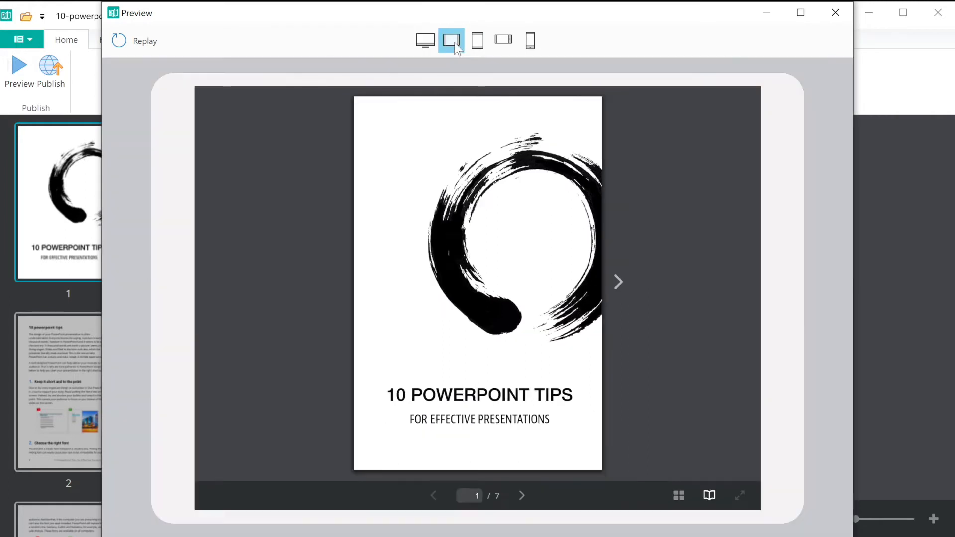
pyautogui.click(529, 40)
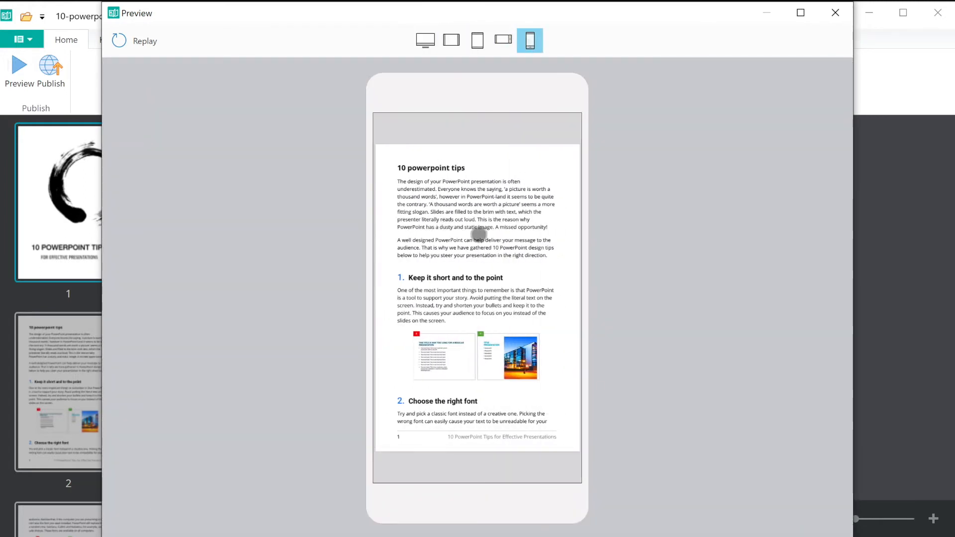
pyautogui.scroll(-3)
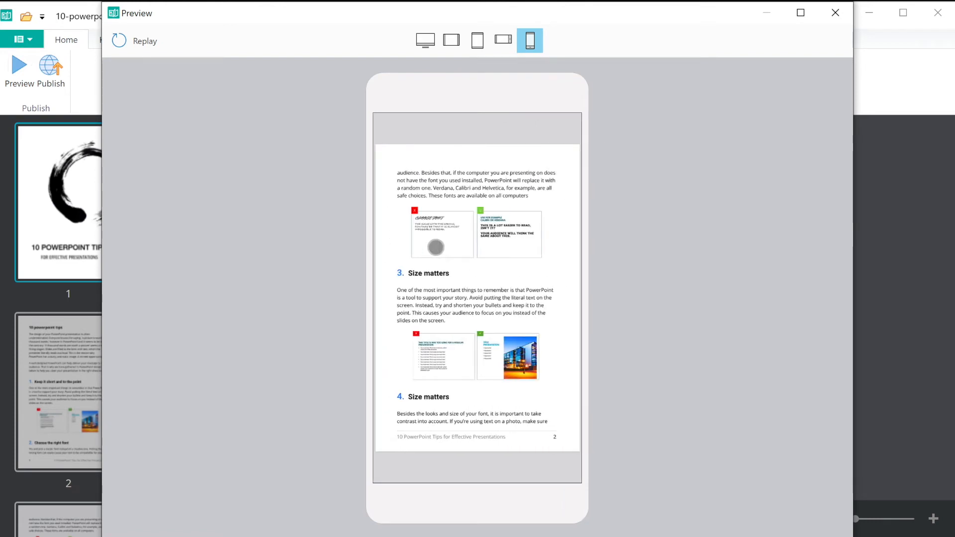
pyautogui.click(835, 12)
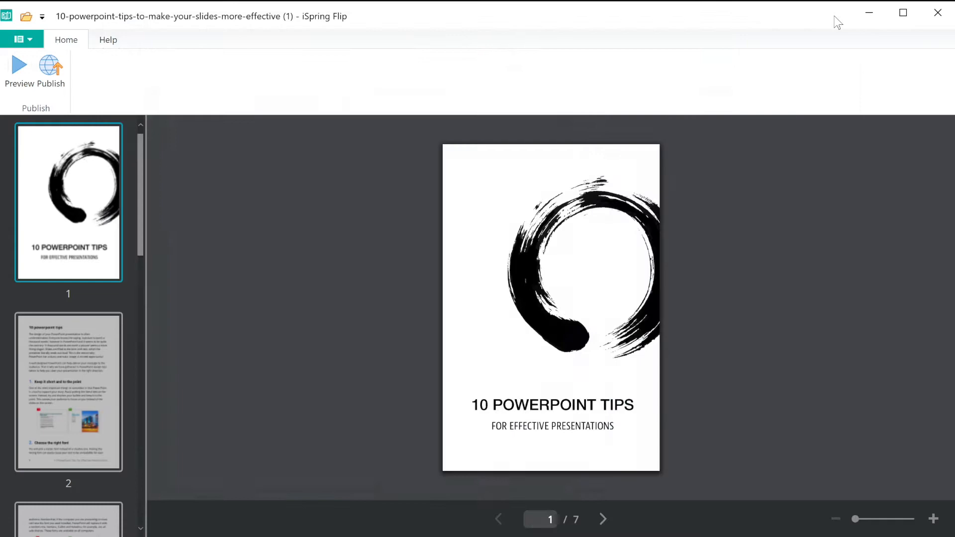
pyautogui.moveTo(569, 88)
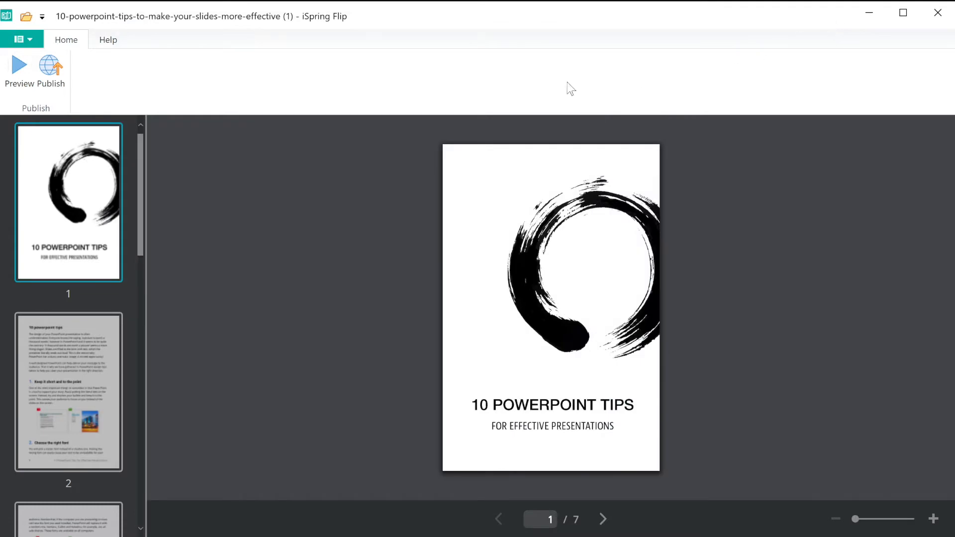
# Review the My Computer, iSpring Space, iSpring Learn and LMS publish destinations, settling on iSpring Space.
pyautogui.click(50, 70)
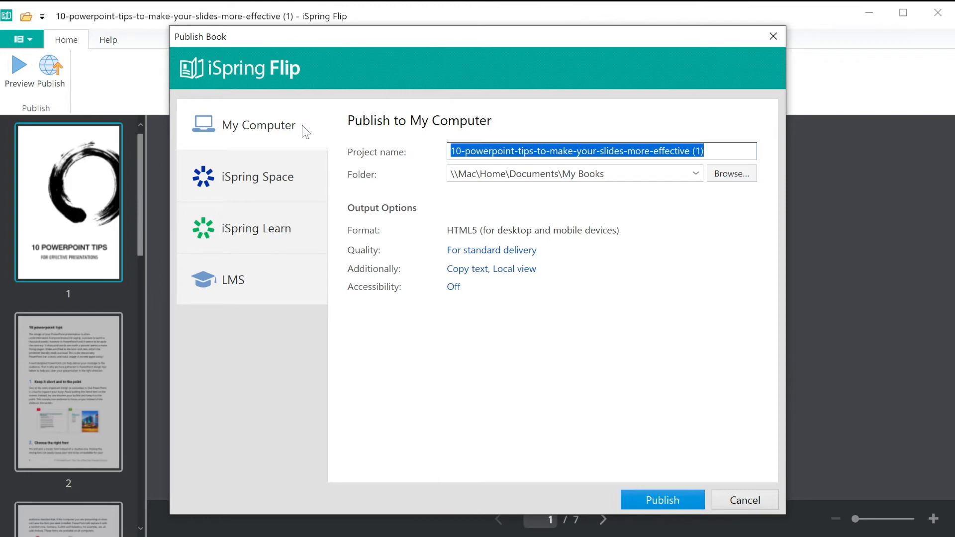
pyautogui.click(257, 177)
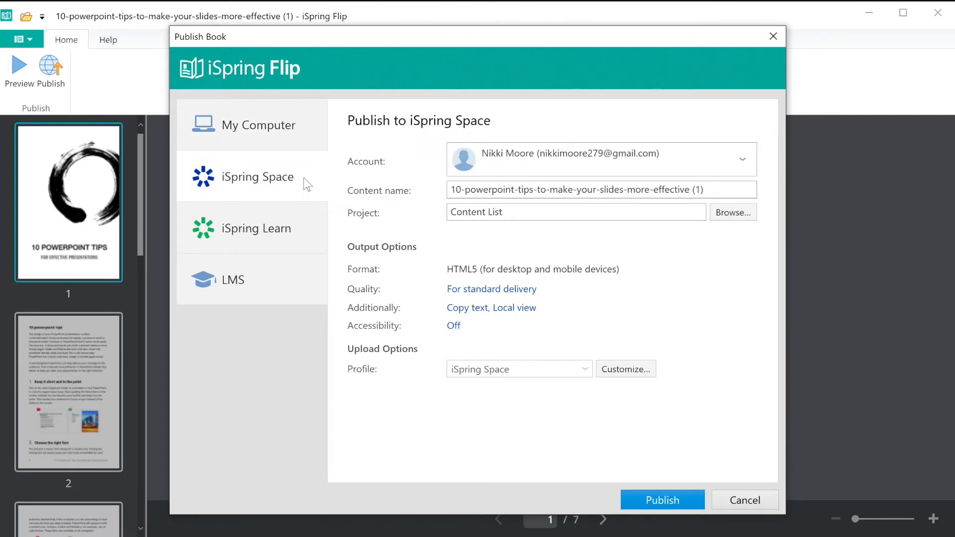
pyautogui.click(255, 227)
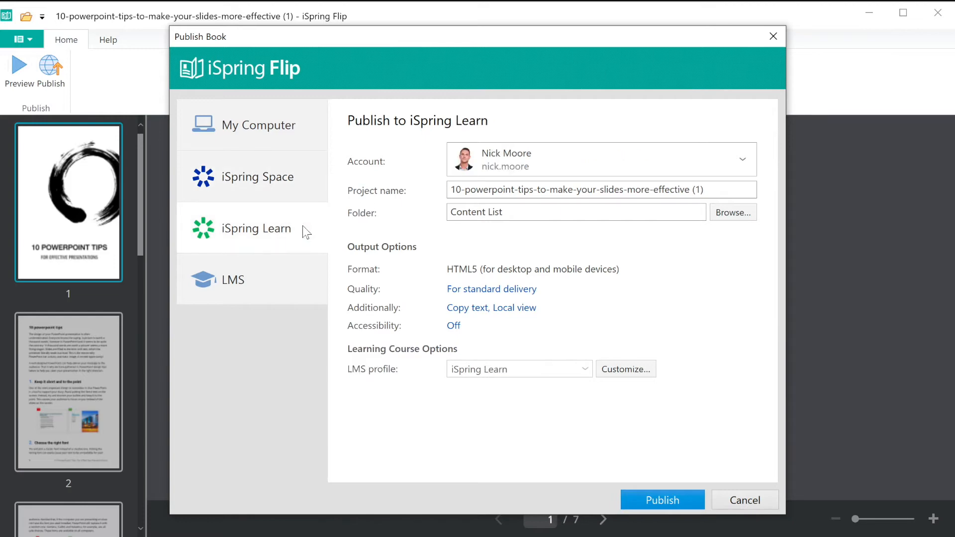
pyautogui.click(231, 279)
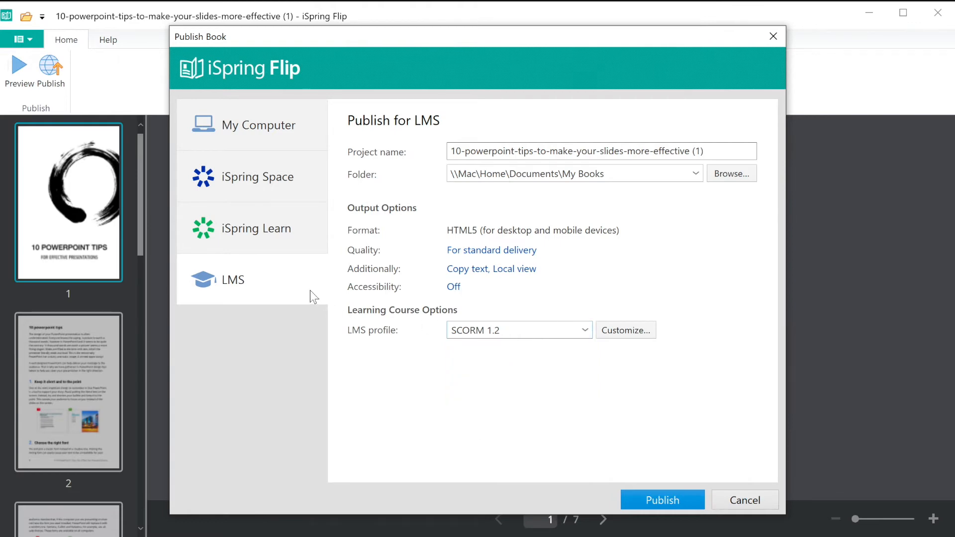
pyautogui.click(257, 176)
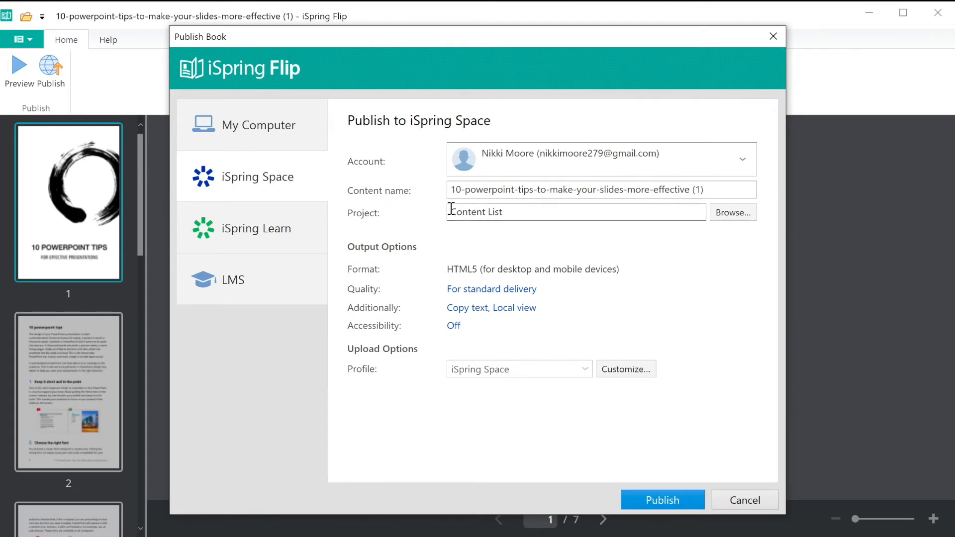
# Choose the All Materials folder in iSpring Space as the upload location.
pyautogui.click(732, 211)
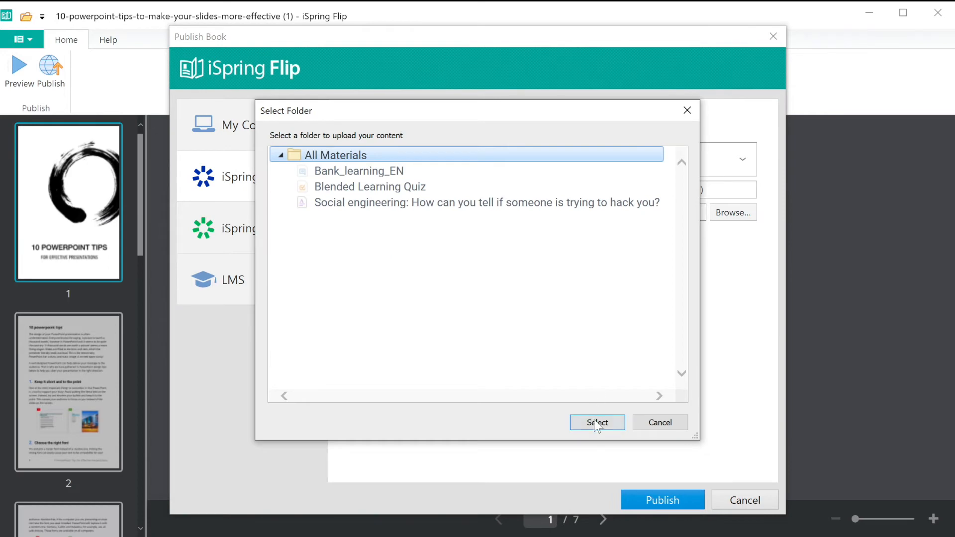
pyautogui.click(596, 422)
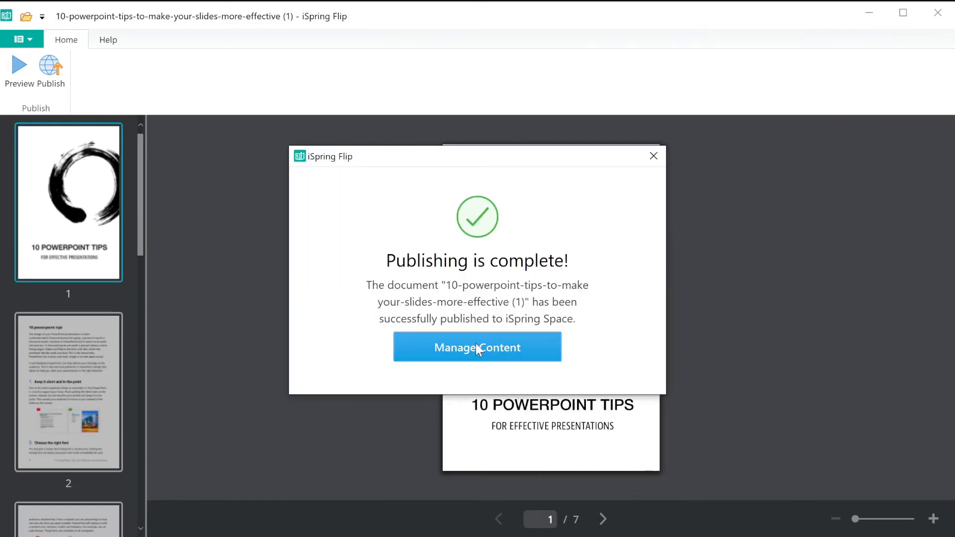
# View the published 10 PowerPoint tips book in iSpring Space and flip past its cover.
pyautogui.click(477, 347)
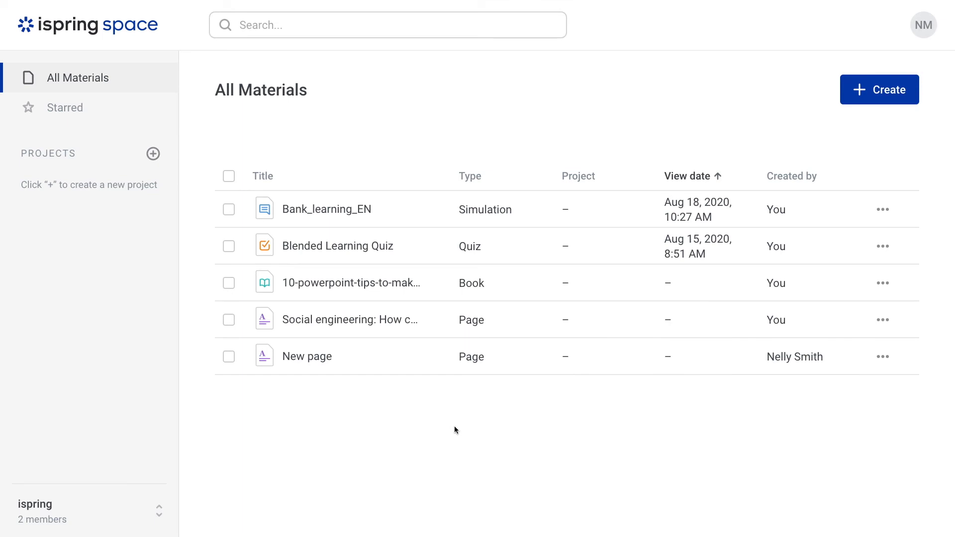
pyautogui.click(351, 282)
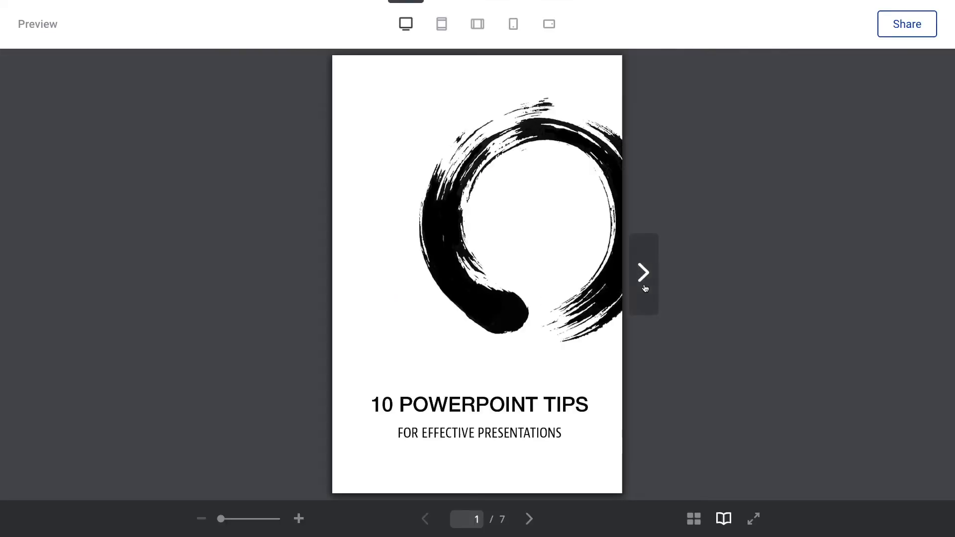
pyautogui.click(644, 273)
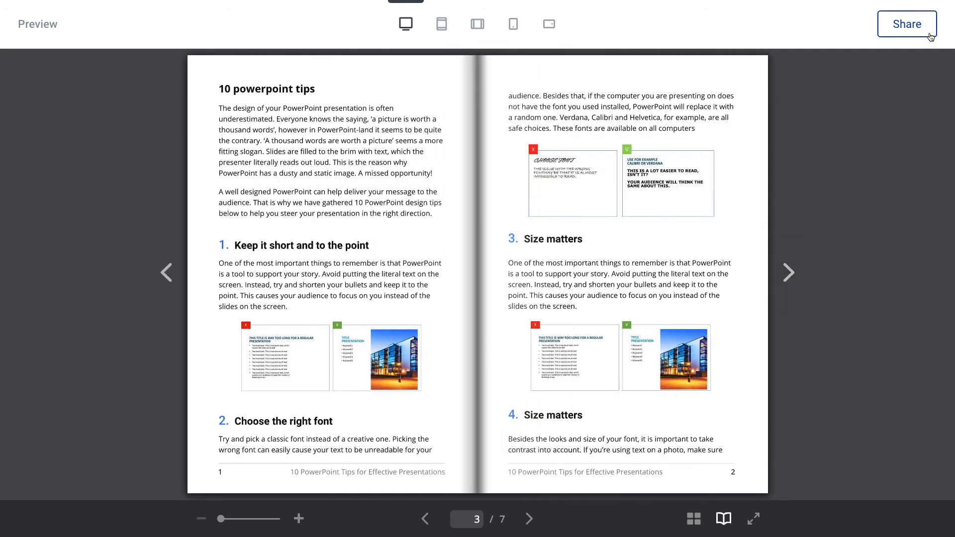
# Enable the book's Share link in its sharing options.
pyautogui.click(908, 24)
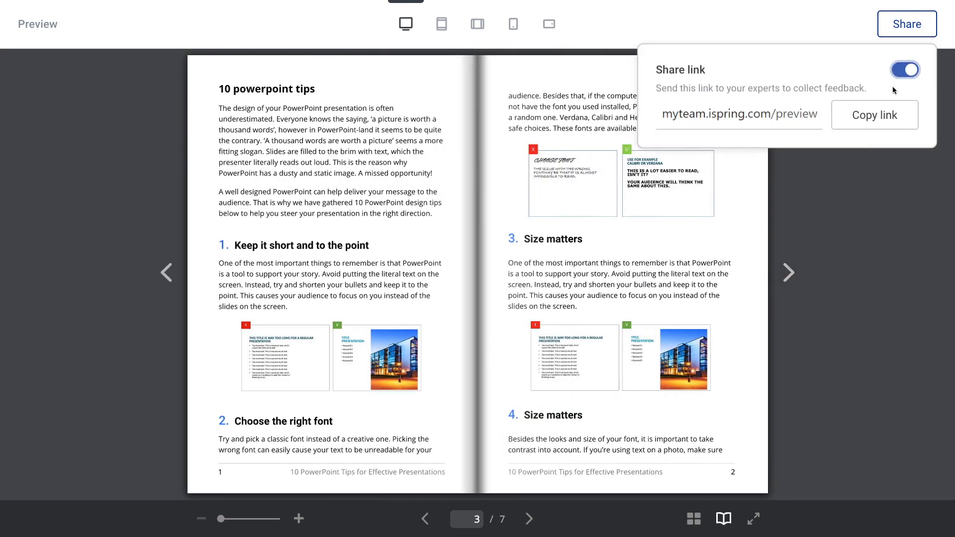
pyautogui.click(874, 114)
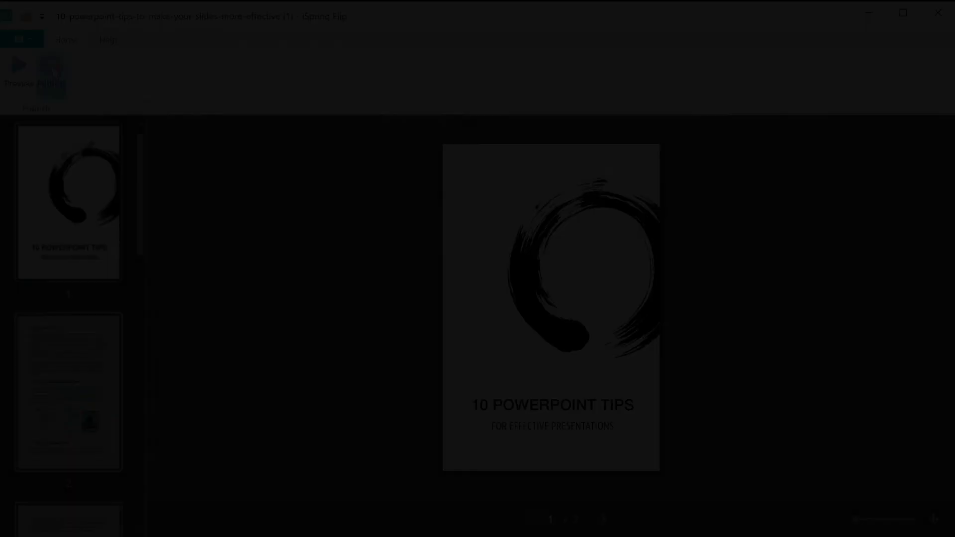
# Publish the book to the My Books folder on this computer via the My Computer destination.
pyautogui.click(50, 70)
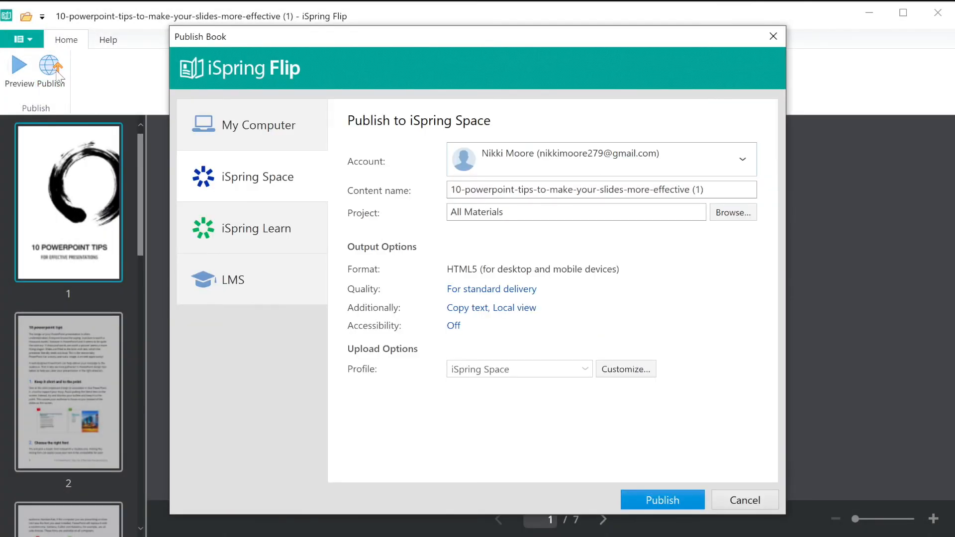
pyautogui.click(259, 125)
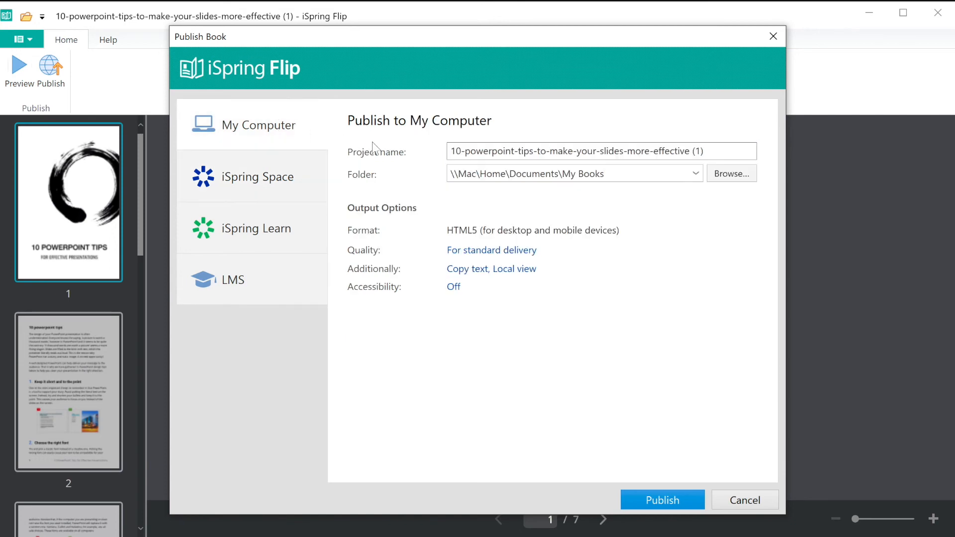
pyautogui.moveTo(535, 191)
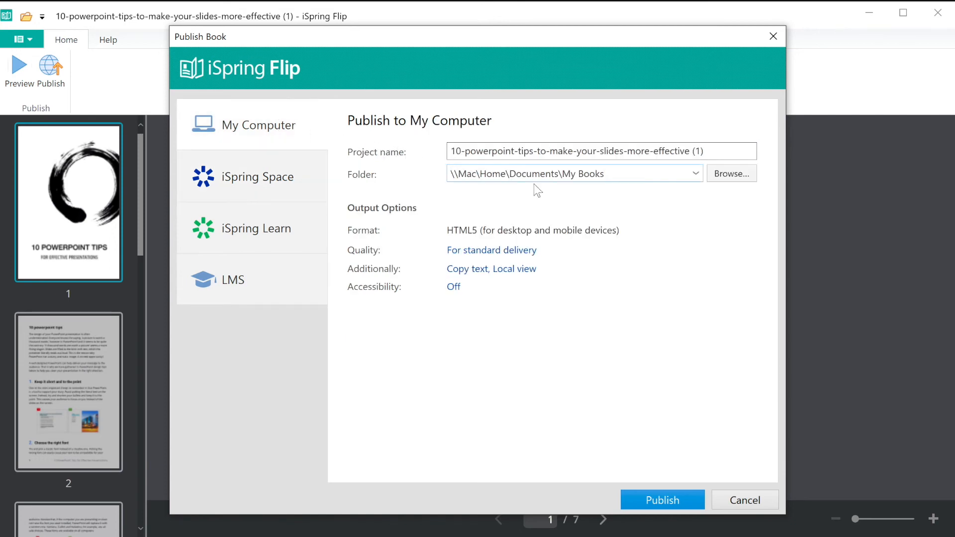
pyautogui.moveTo(731, 173)
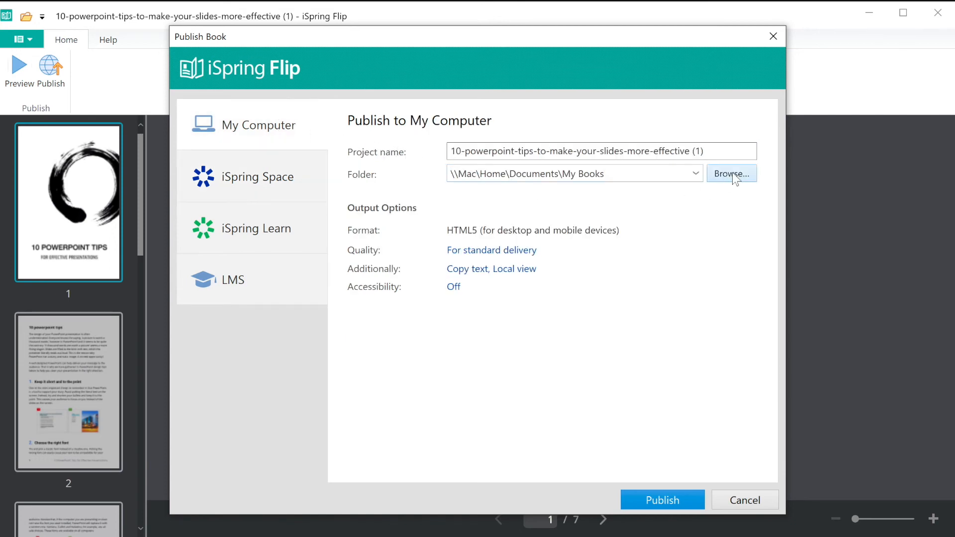
pyautogui.click(663, 500)
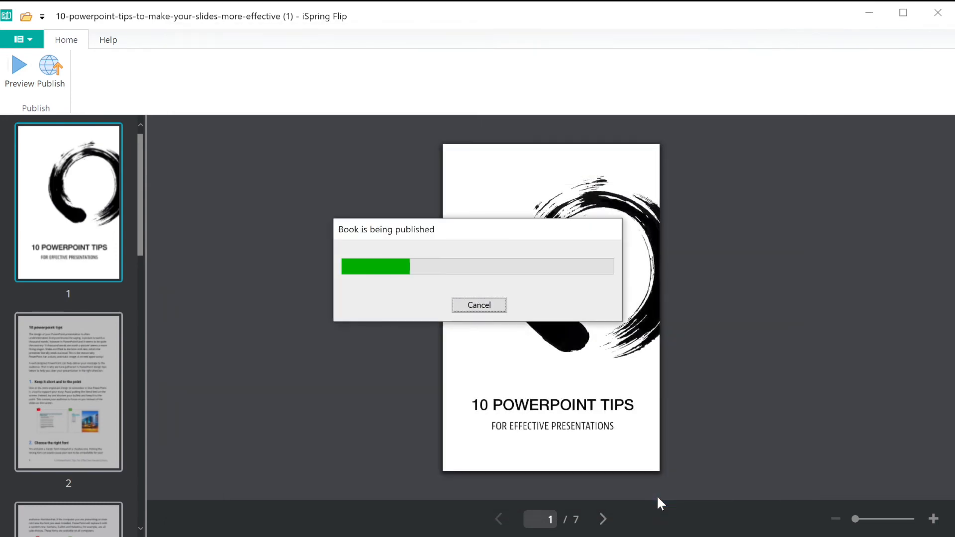